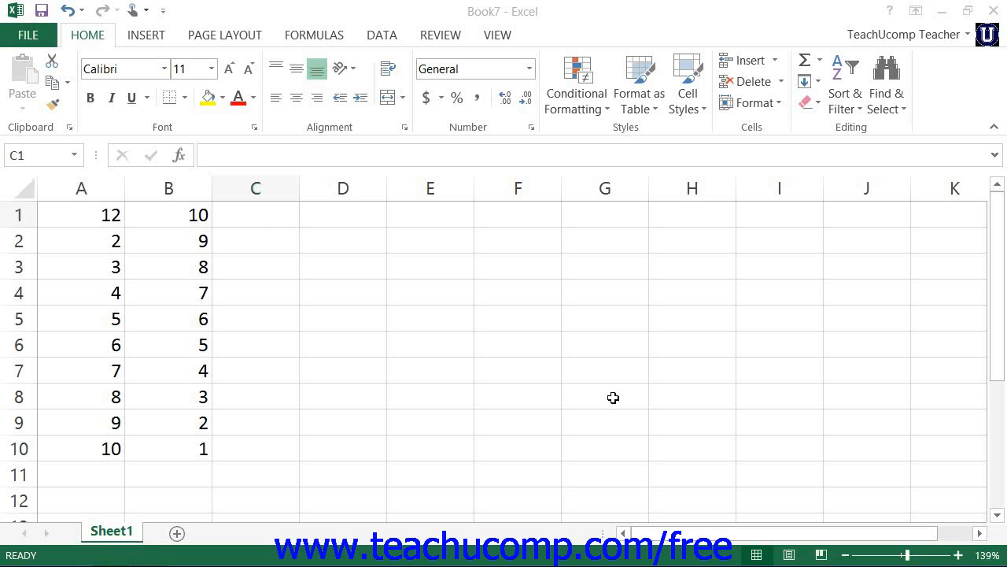
- Select cell C1 for row 1's total and bring up the Formulas ribbon for AutoSum
{"action": "left_click", "coordinate": [255, 214]}
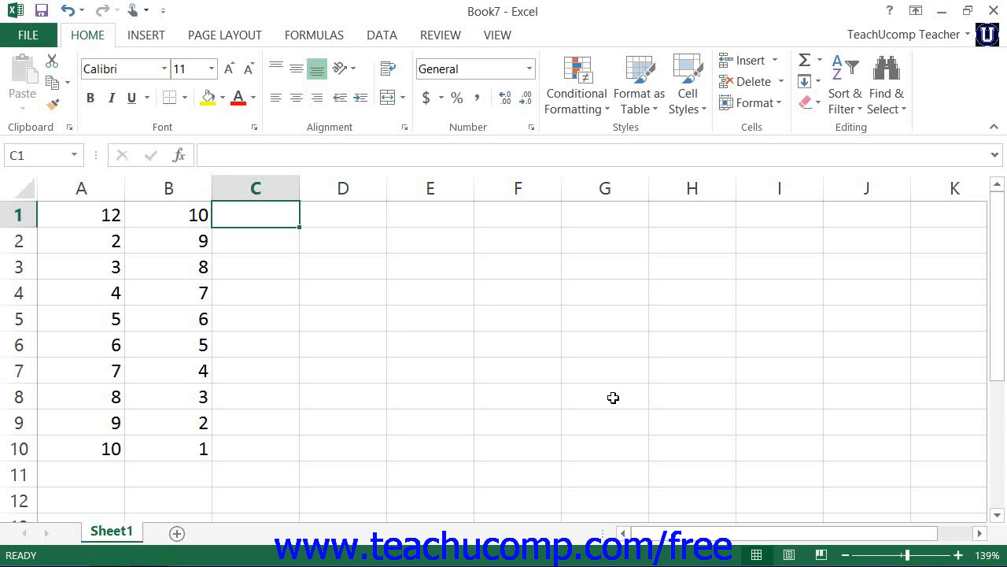
{"action": "mouse_move", "coordinate": [559, 165]}
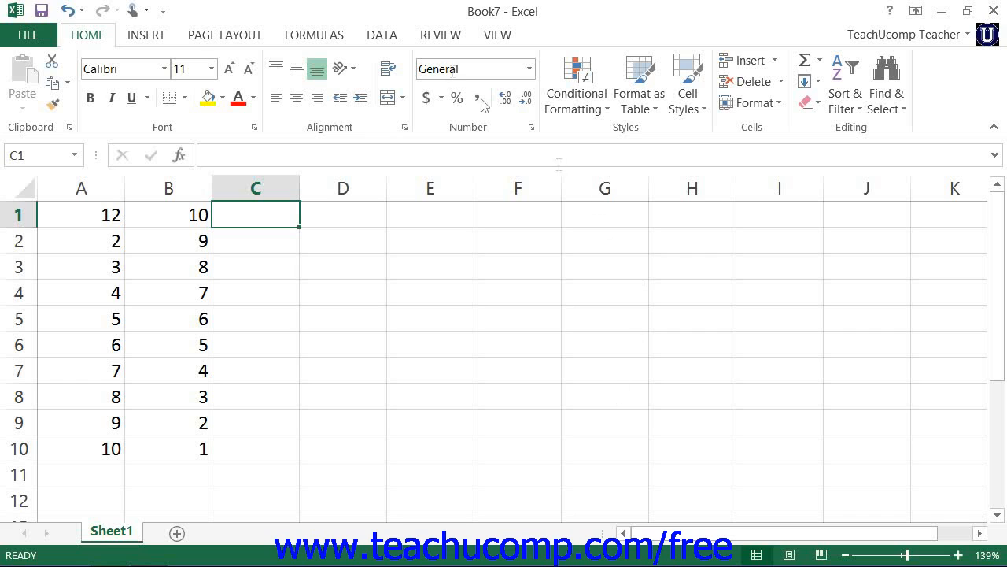
{"action": "left_click", "coordinate": [313, 35]}
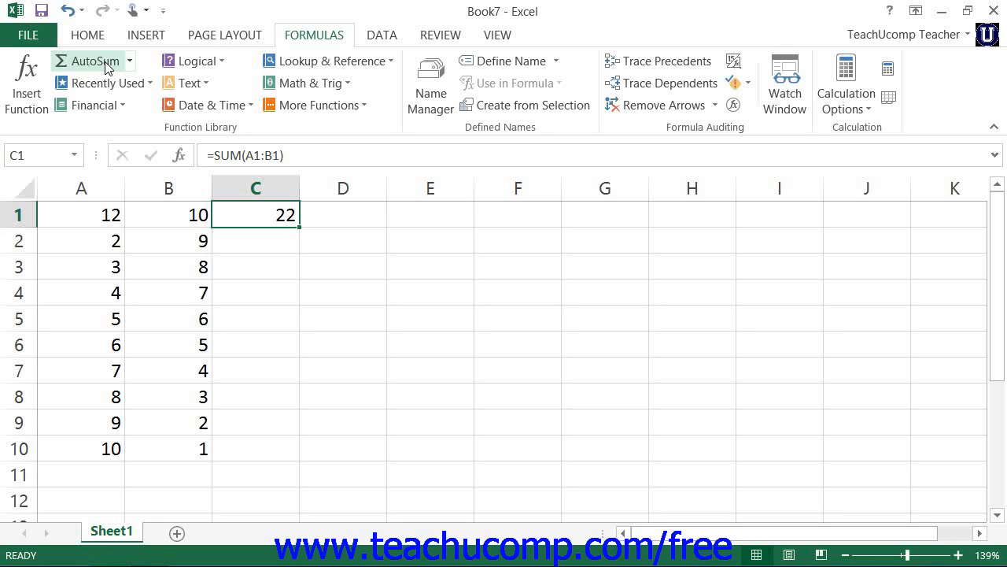
{"action": "mouse_move", "coordinate": [41, 321]}
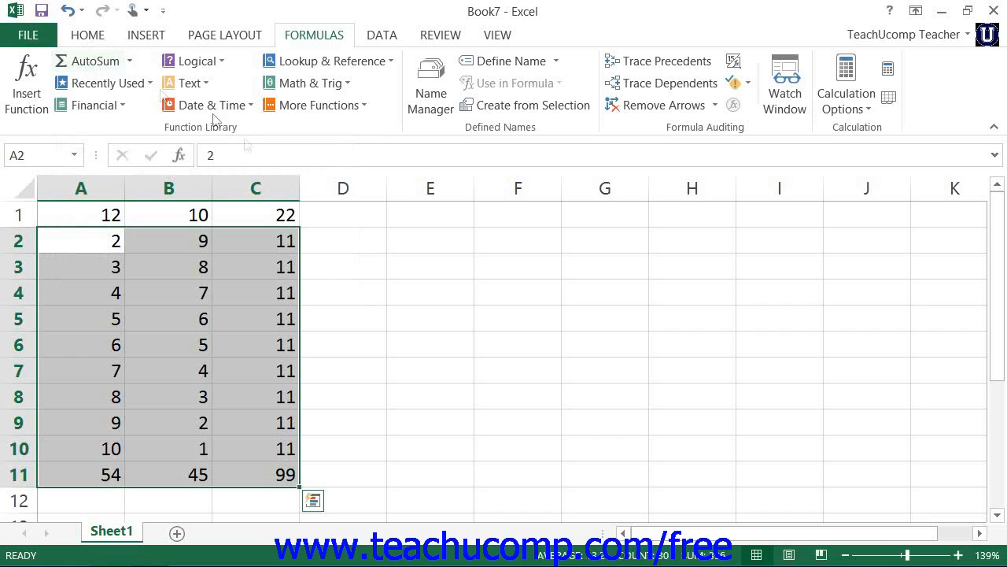
{"action": "mouse_move", "coordinate": [309, 243]}
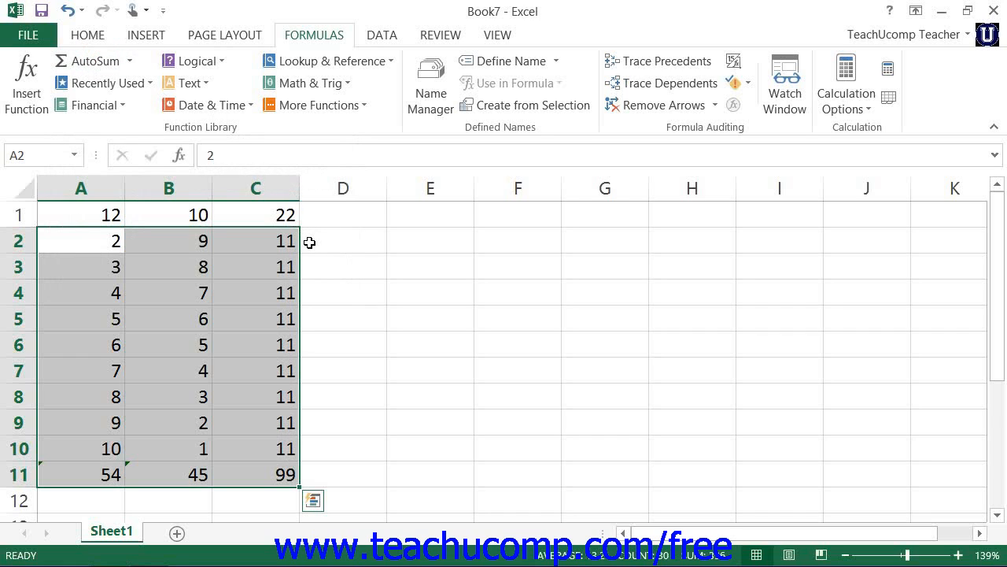
{"action": "mouse_move", "coordinate": [315, 239]}
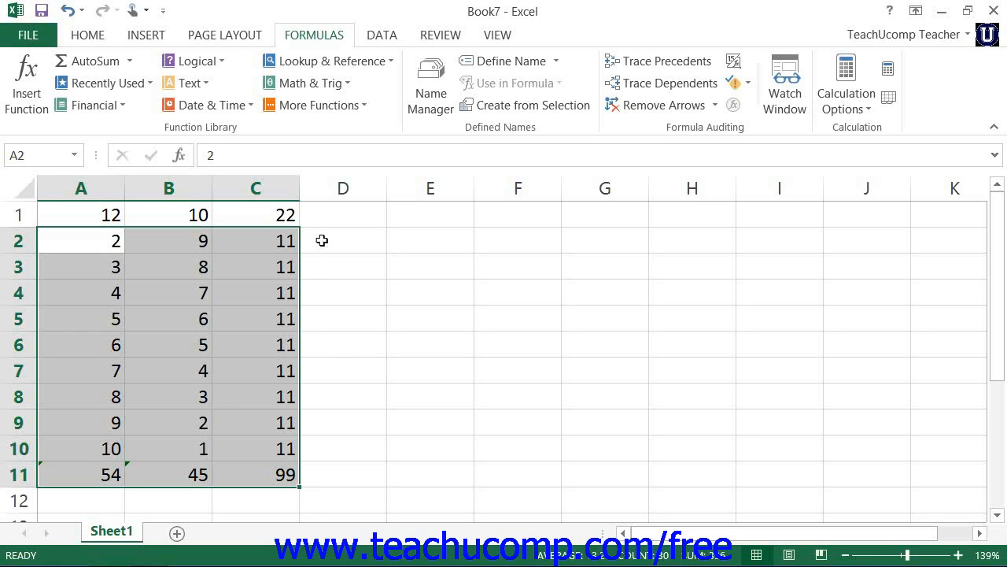
{"action": "left_click", "coordinate": [255, 474]}
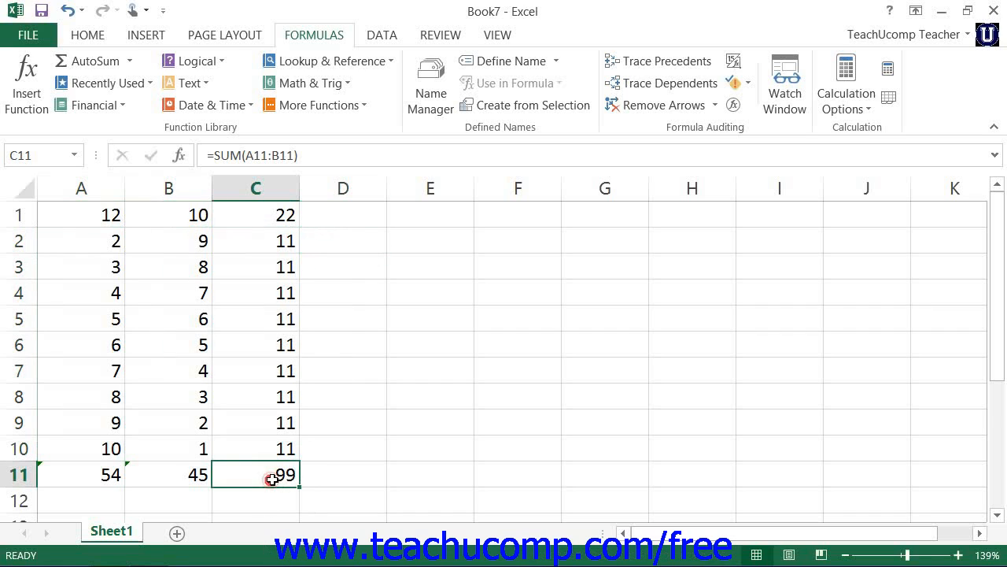
{"action": "key", "text": "Delete"}
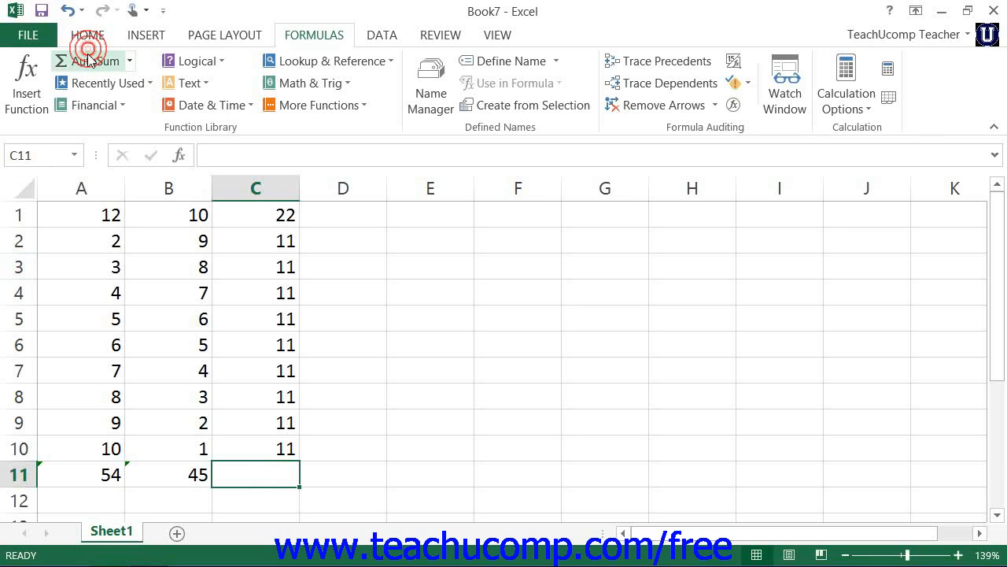
{"action": "left_click", "coordinate": [87, 59]}
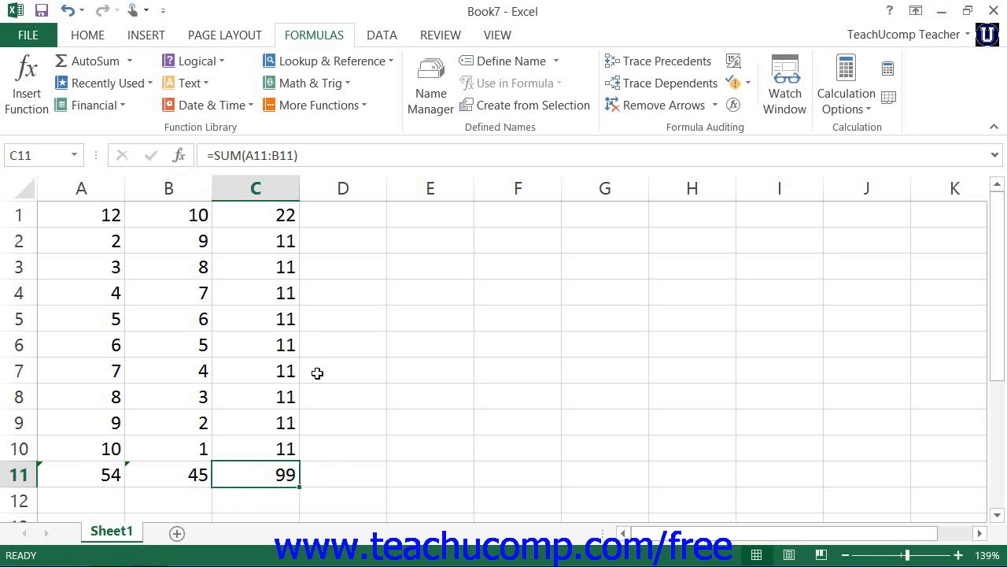
{"action": "mouse_move", "coordinate": [256, 255]}
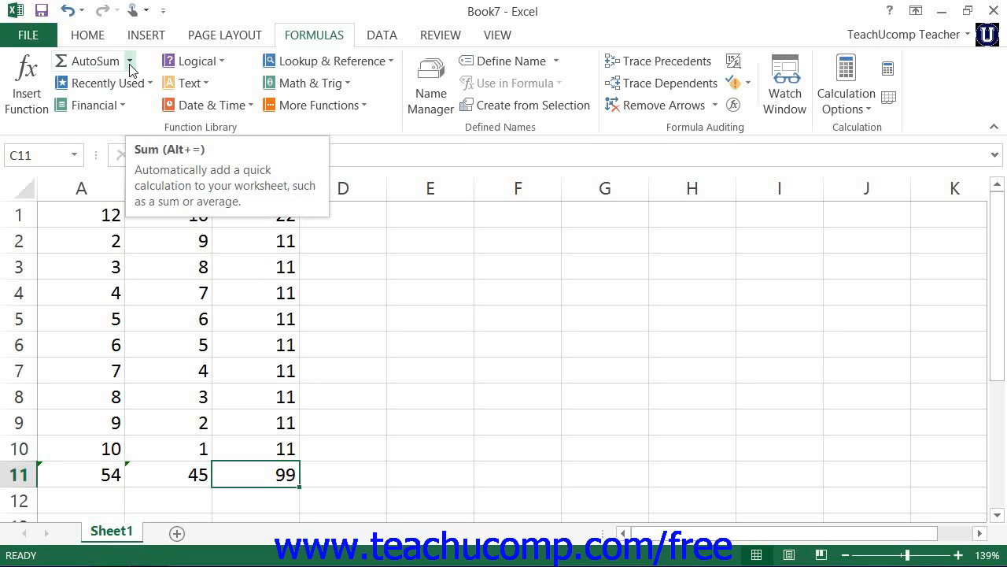
- Drop down the AutoSum list of quick functions (Sum, Average, Count, Max, Min)
{"action": "left_click", "coordinate": [129, 60]}
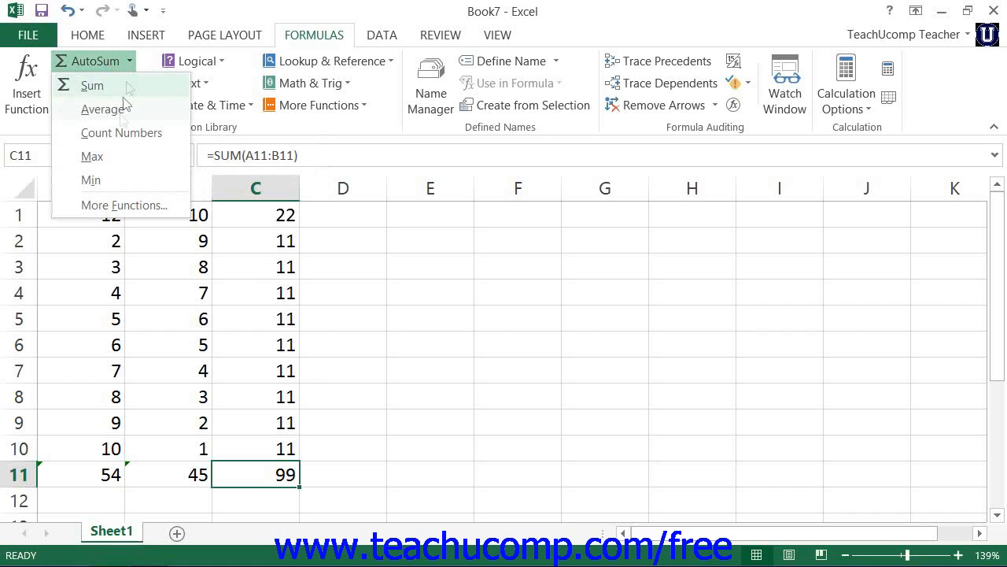
{"action": "mouse_move", "coordinate": [102, 108]}
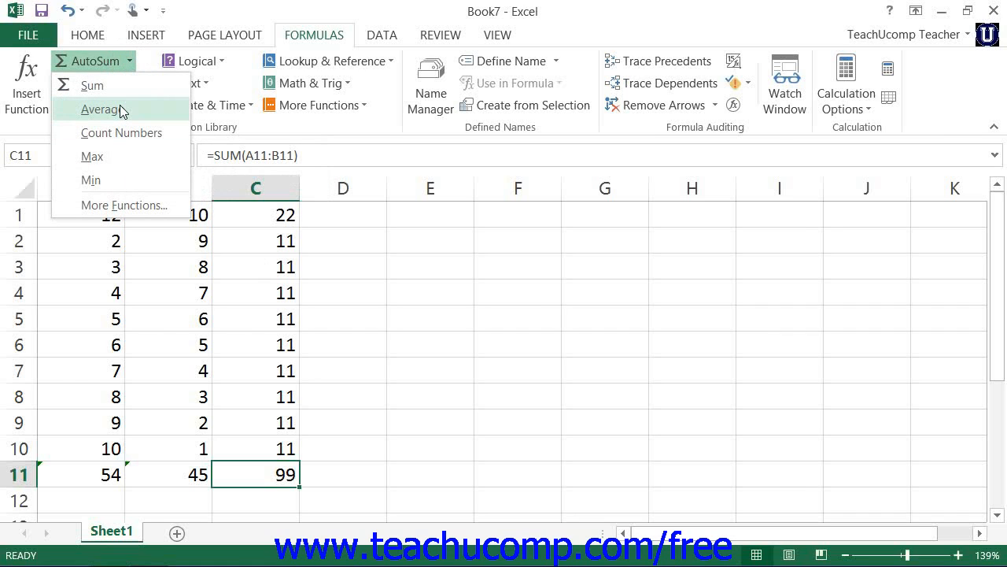
{"action": "mouse_move", "coordinate": [124, 204]}
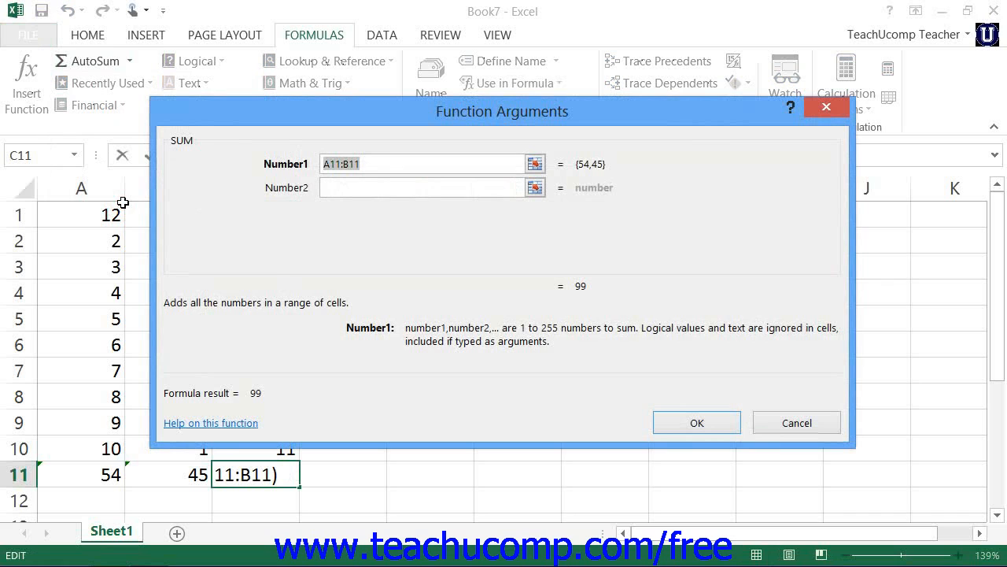
{"action": "mouse_move", "coordinate": [129, 205]}
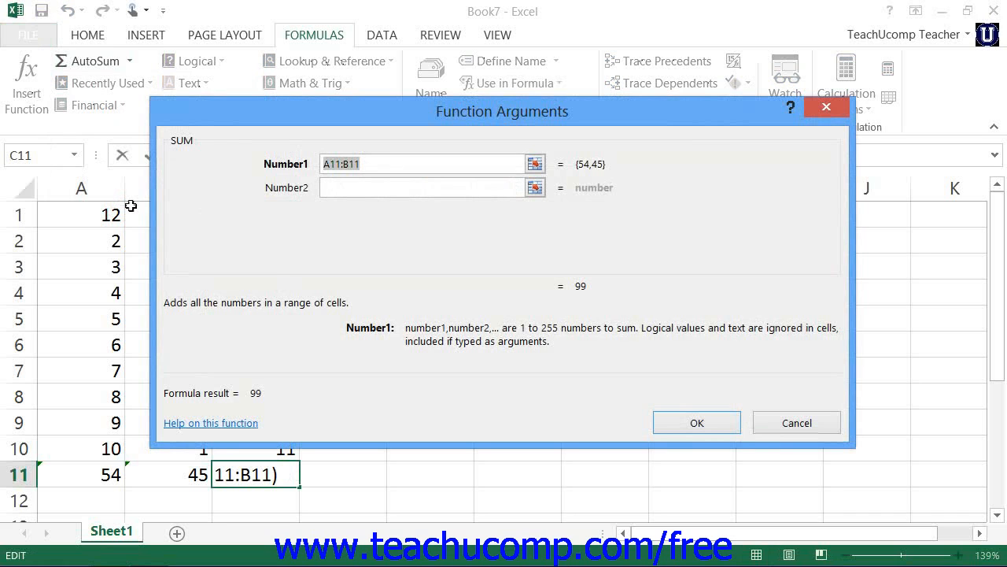
{"action": "mouse_move", "coordinate": [712, 419]}
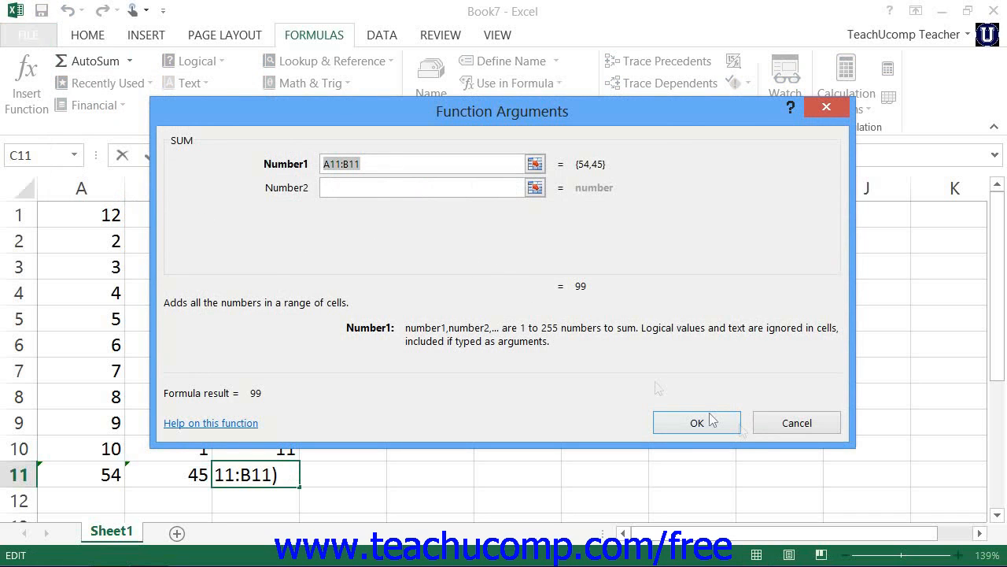